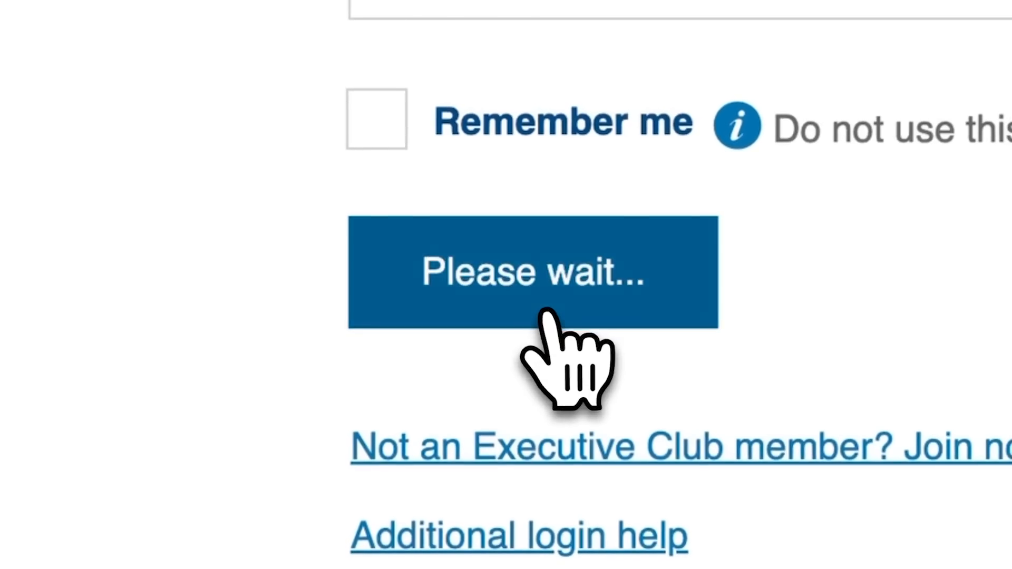
# Submit the Executive Club sign-in so the Seats.aero Pro account logs in
pyautogui.click(532, 272)
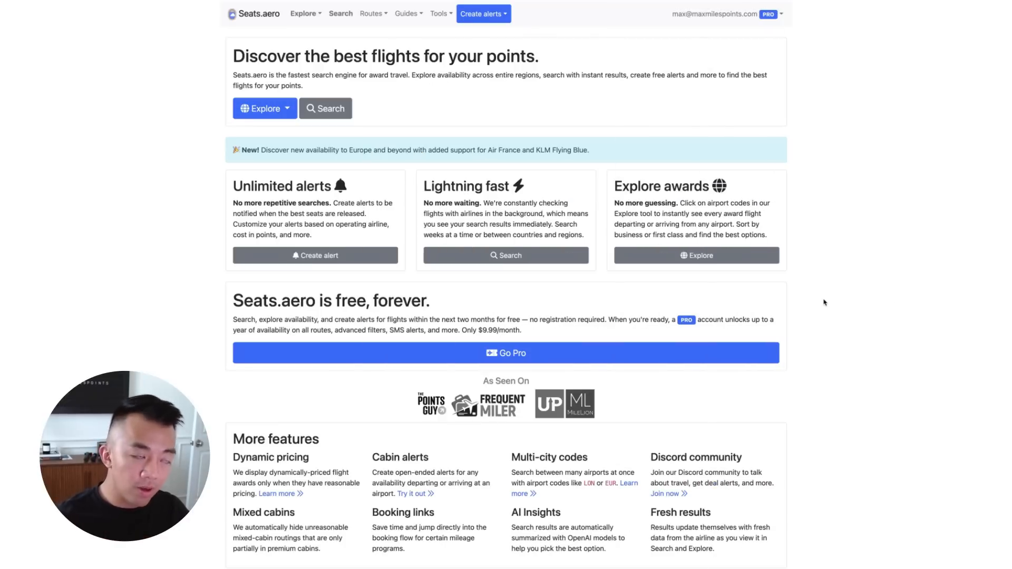
pyautogui.moveTo(542, 131)
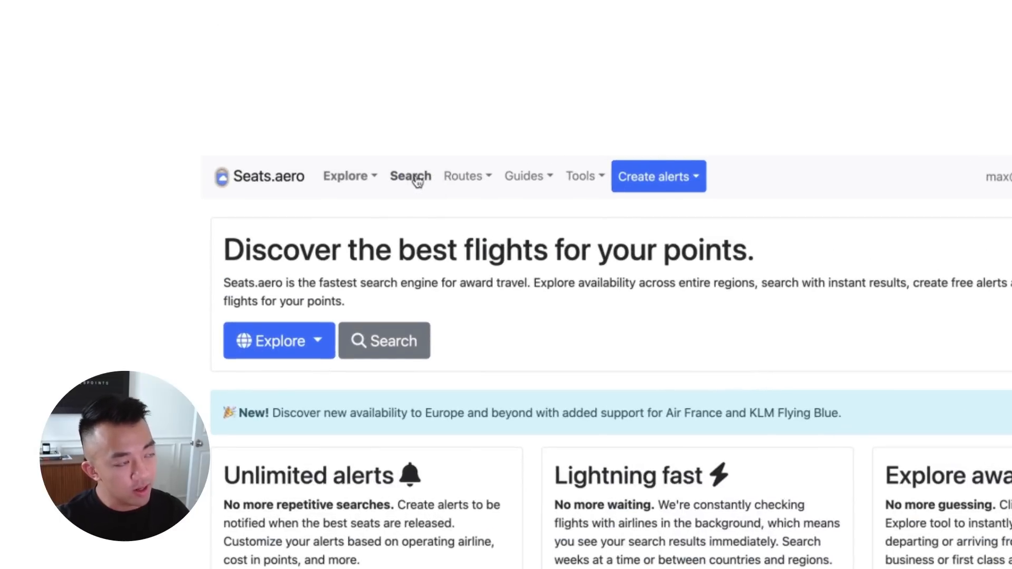
# In the award search, set the origin to United States - Large Airports (USA)
pyautogui.click(410, 176)
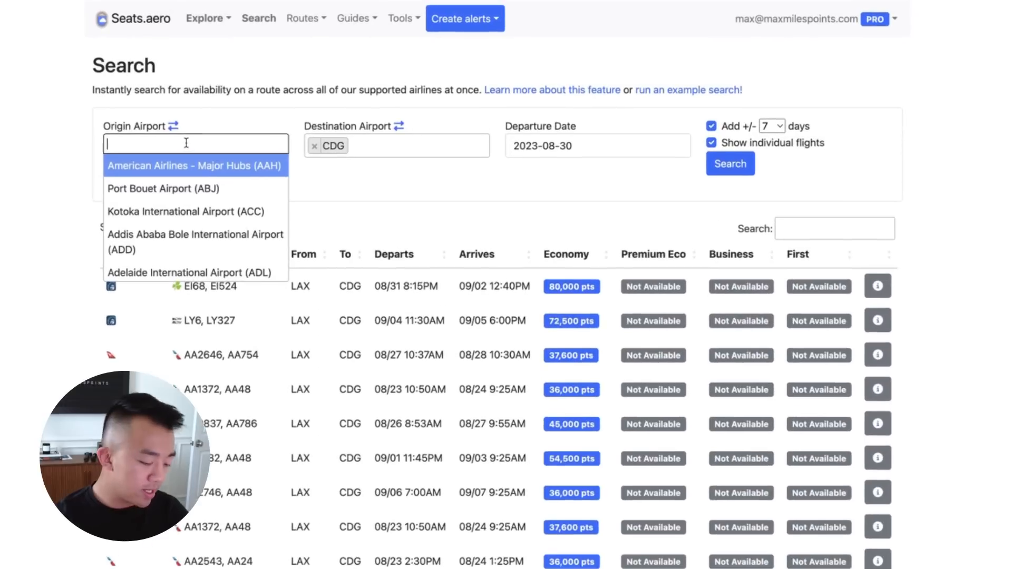
pyautogui.write('usa')
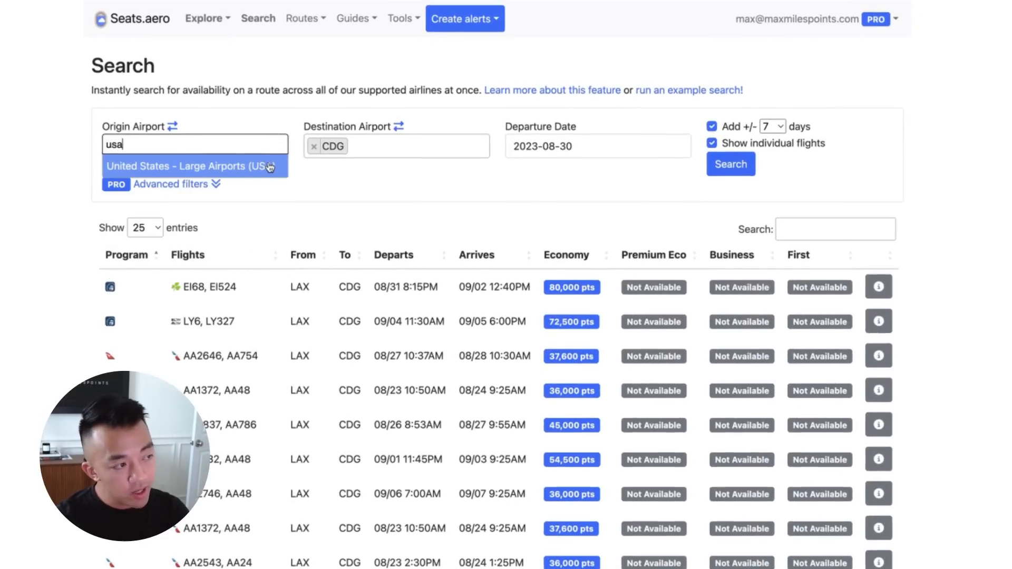
pyautogui.click(193, 166)
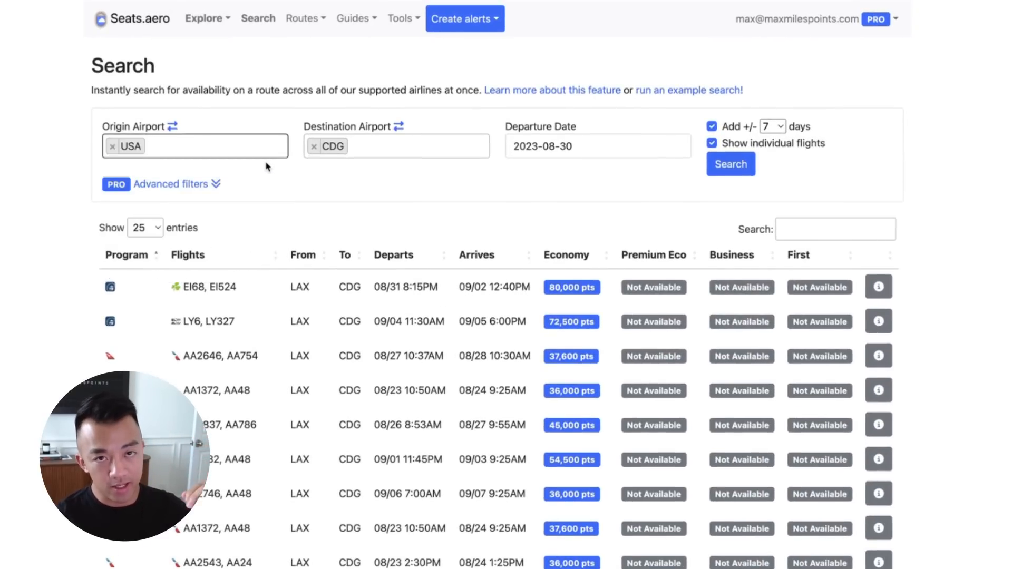
pyautogui.moveTo(519, 96)
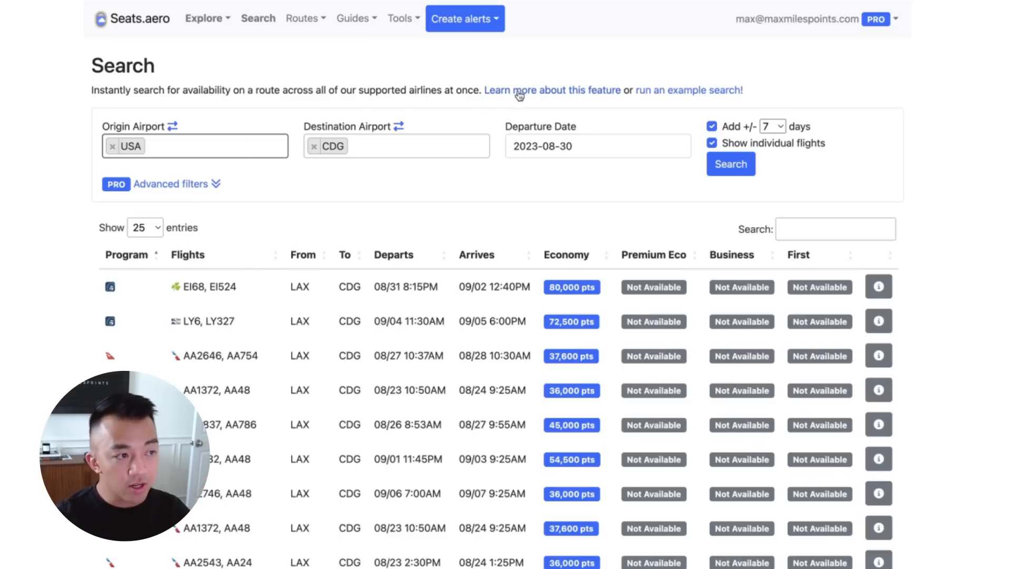
pyautogui.click(552, 90)
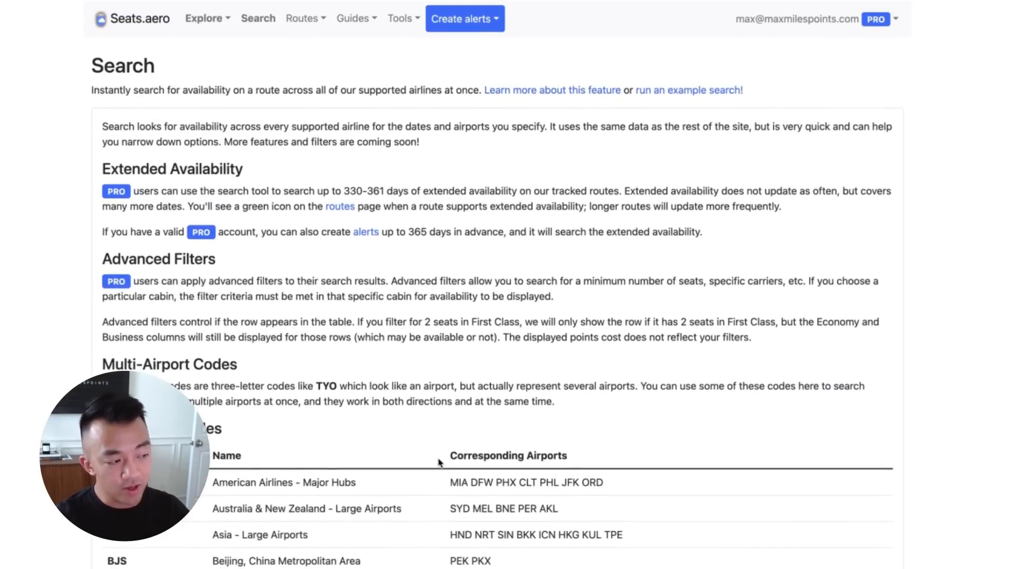
pyautogui.scroll(-3)
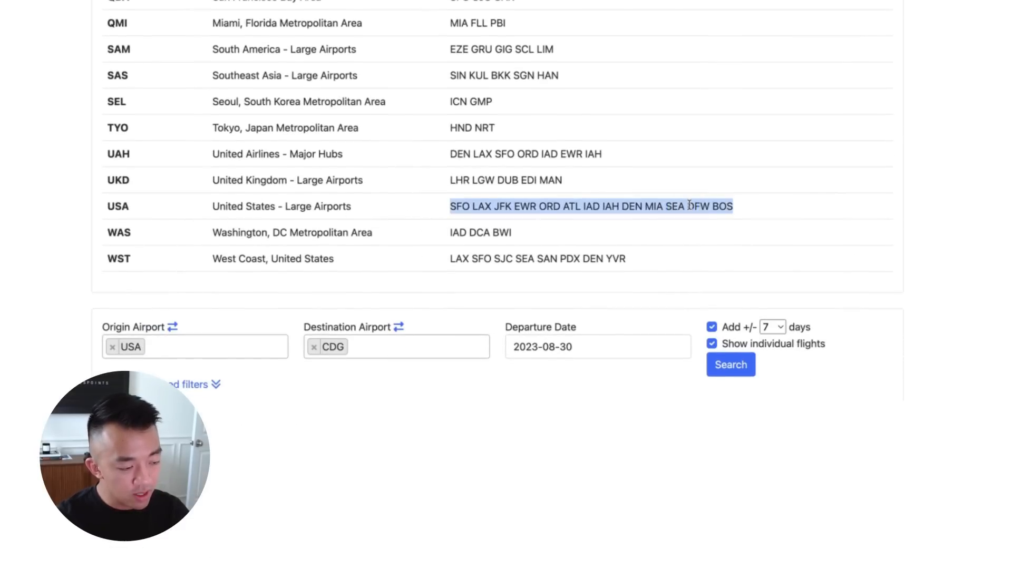
pyautogui.moveTo(800, 212)
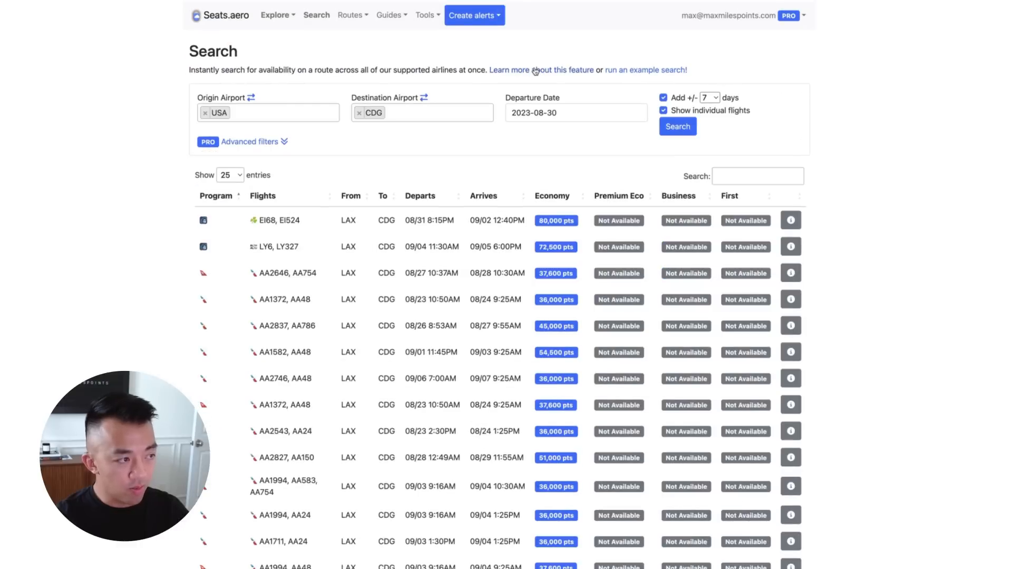
# Replace CDG with destinations Asia (ASA), Southeast Asia (SAS), PEK and PVG
pyautogui.click(423, 113)
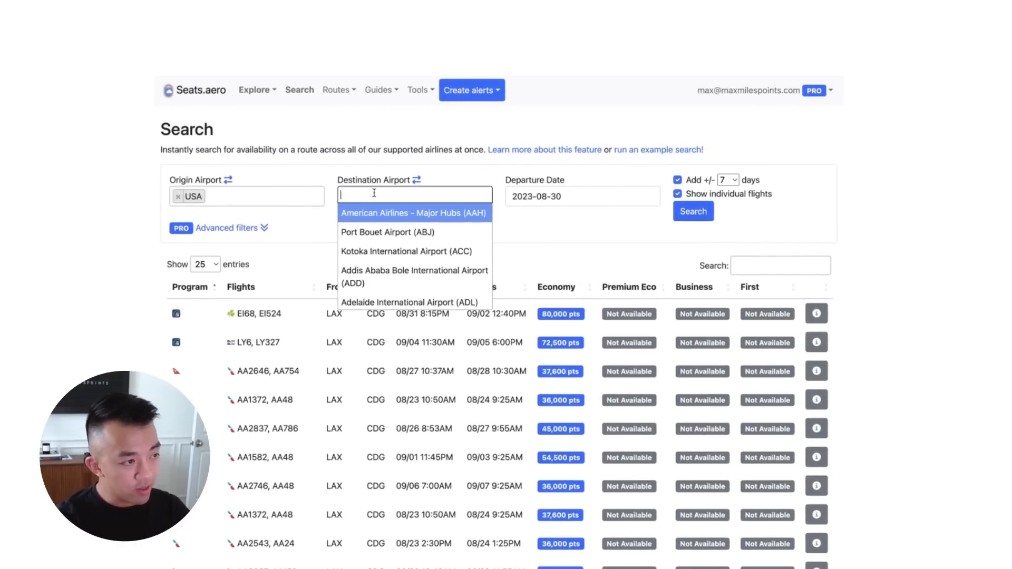
pyautogui.write('asia')
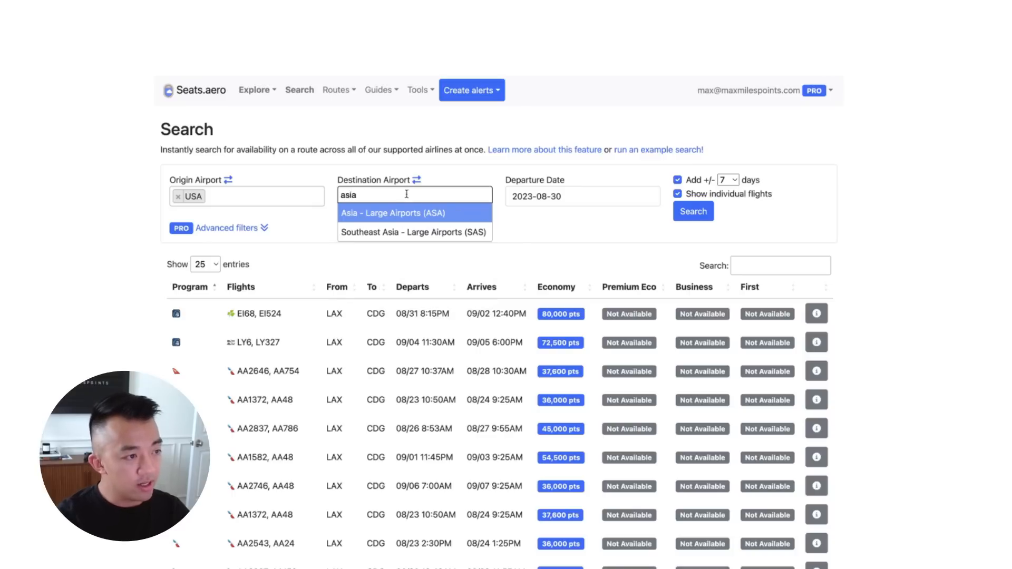
pyautogui.click(392, 213)
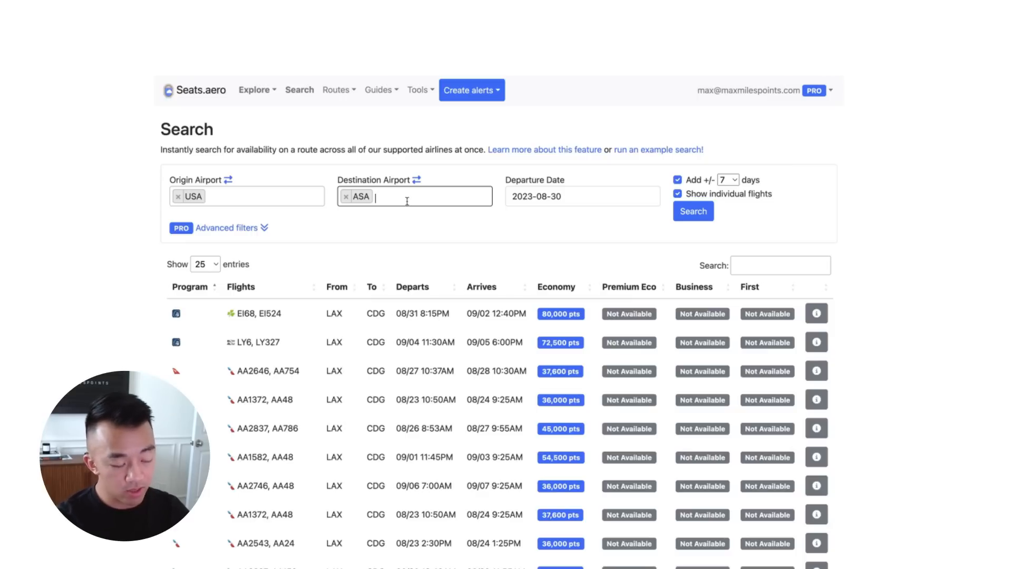
pyautogui.write('asia')
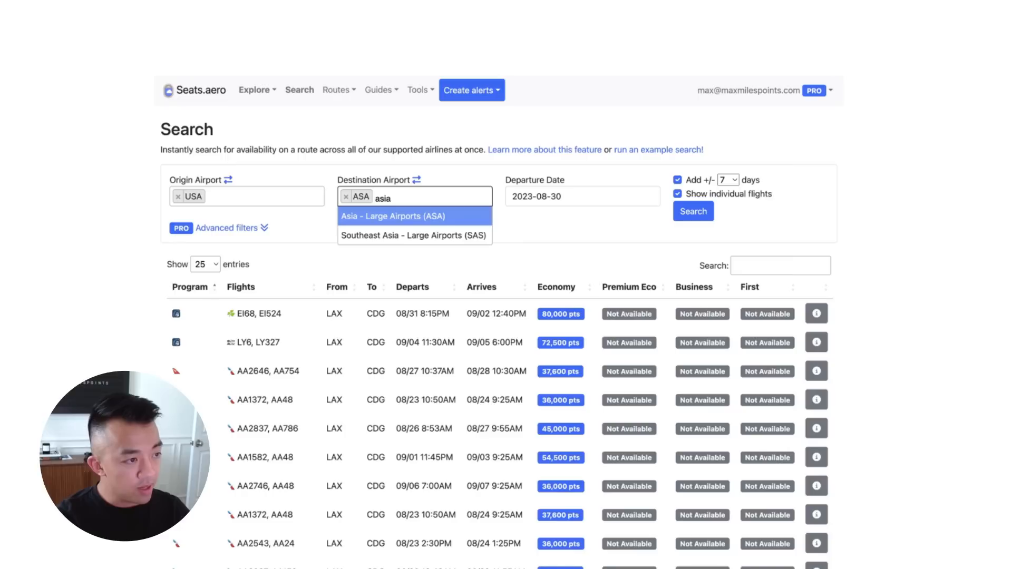
pyautogui.moveTo(449, 240)
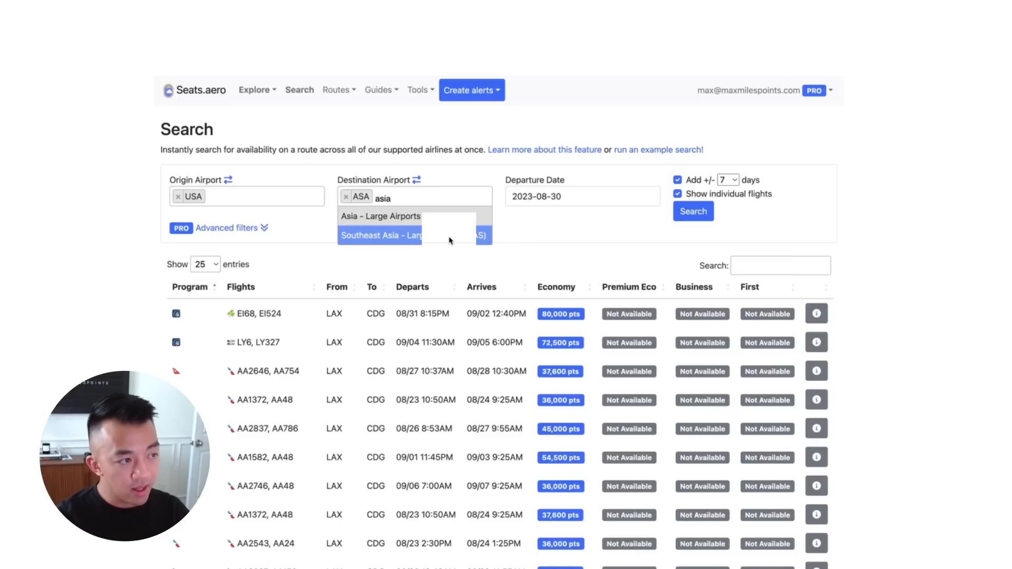
pyautogui.click(380, 235)
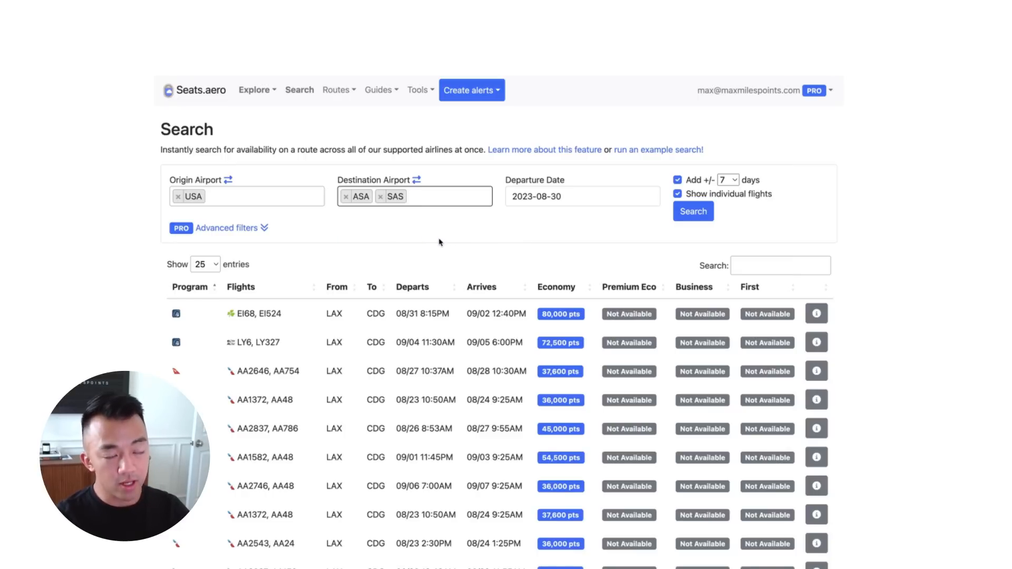
pyautogui.click(439, 196)
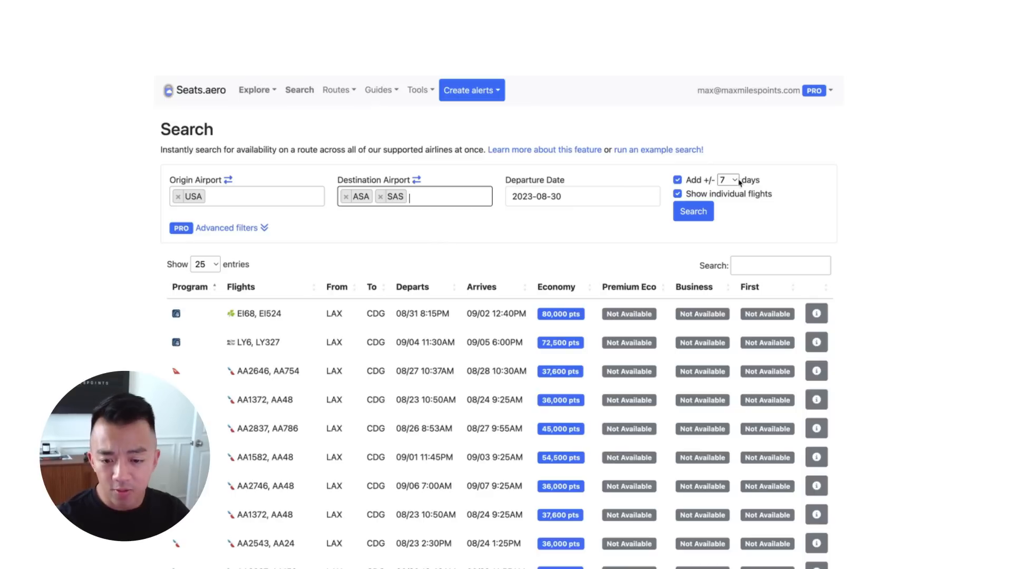
pyautogui.write('pek')
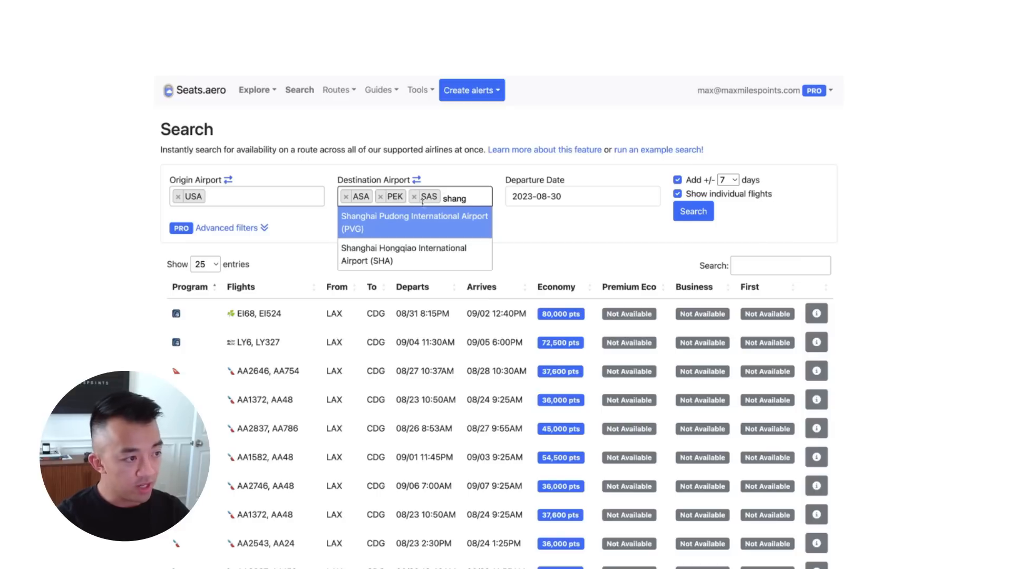
pyautogui.click(415, 222)
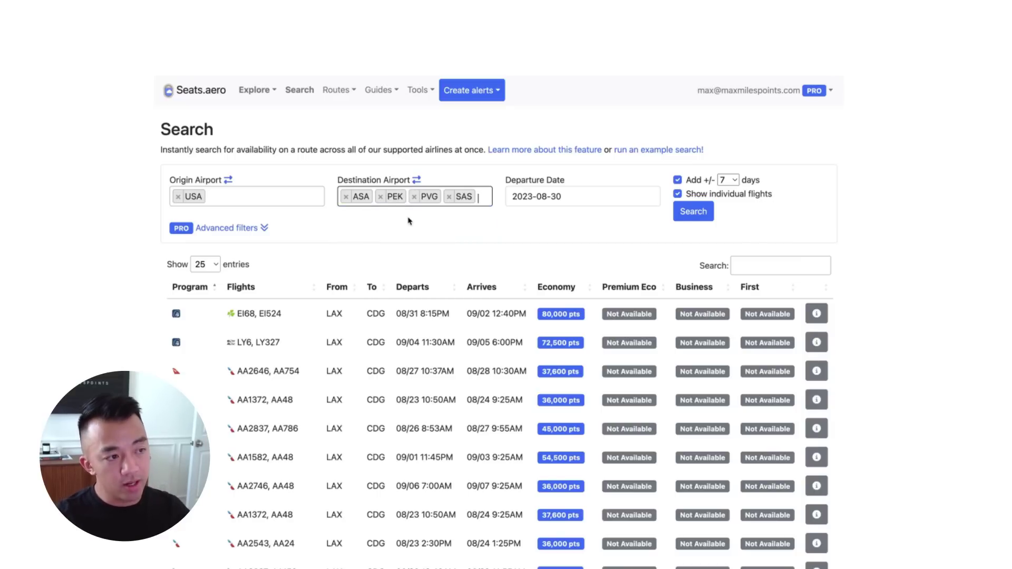
# Set the departure date to May 15, 2024 and bring up the flexible-days choices
pyautogui.click(580, 197)
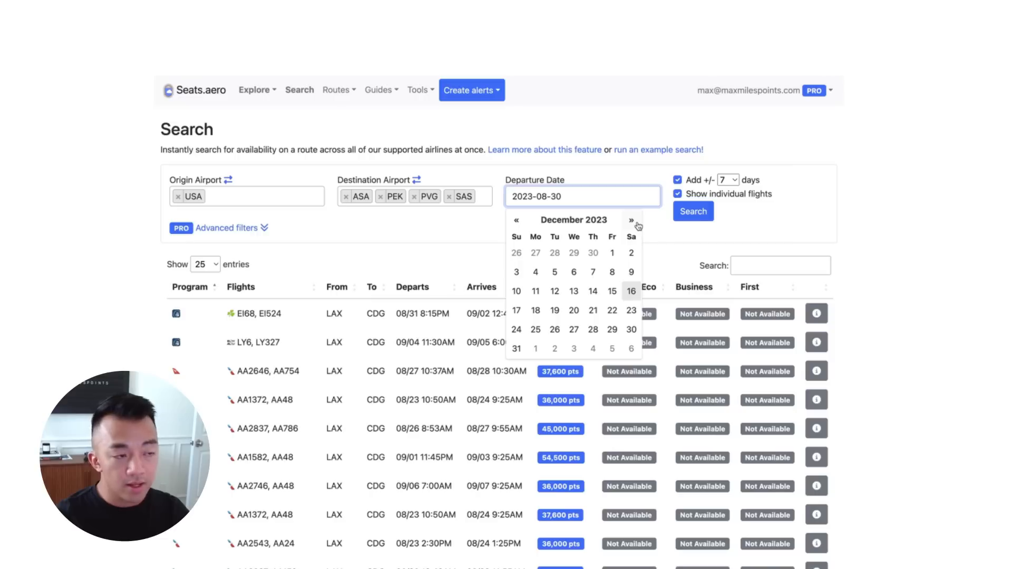
pyautogui.click(630, 220)
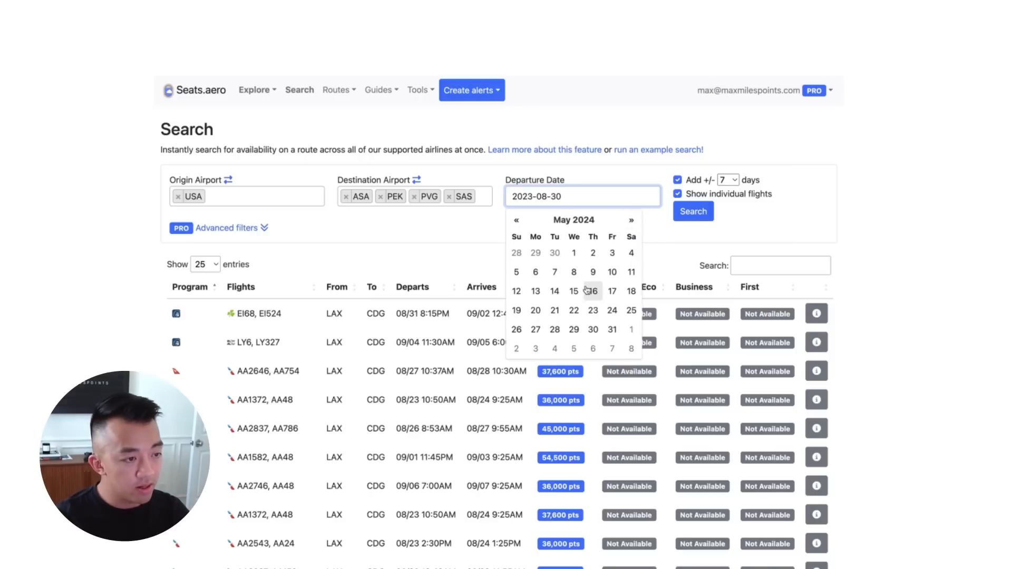
pyautogui.click(573, 291)
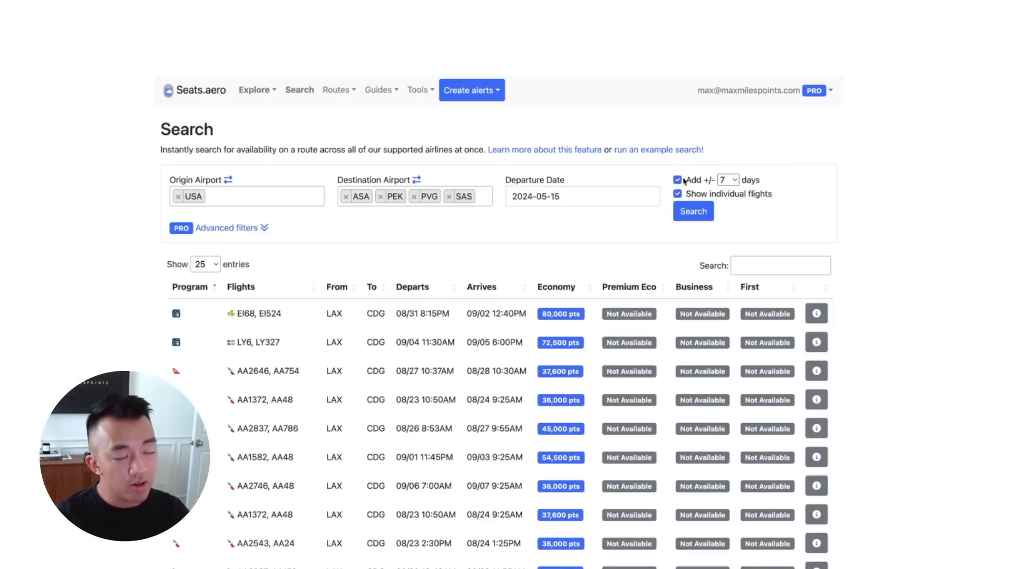
pyautogui.click(728, 180)
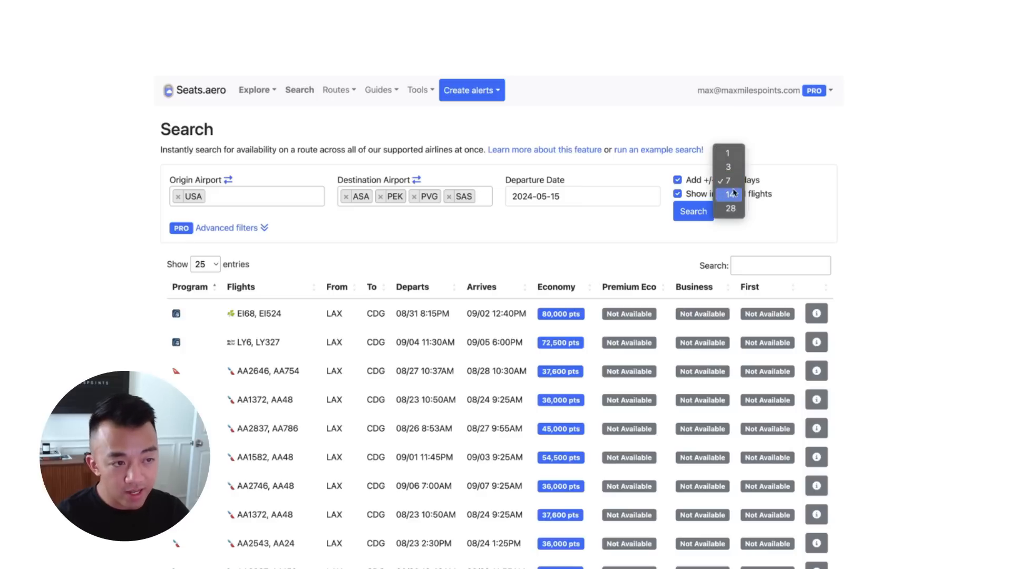
pyautogui.moveTo(730, 208)
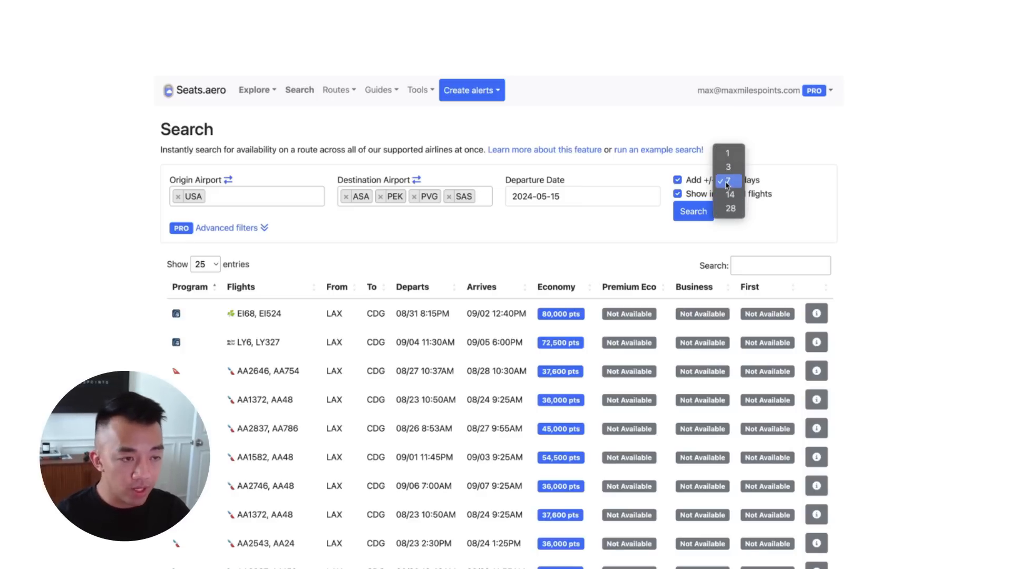
# Widen the date window to ±7 days and reveal the advanced filters
pyautogui.click(728, 180)
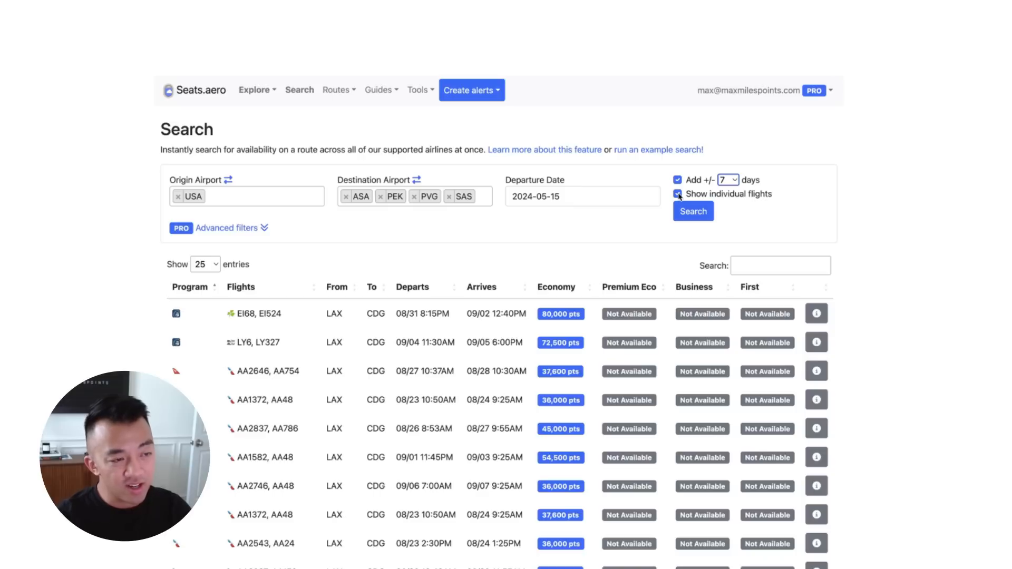
pyautogui.moveTo(714, 194)
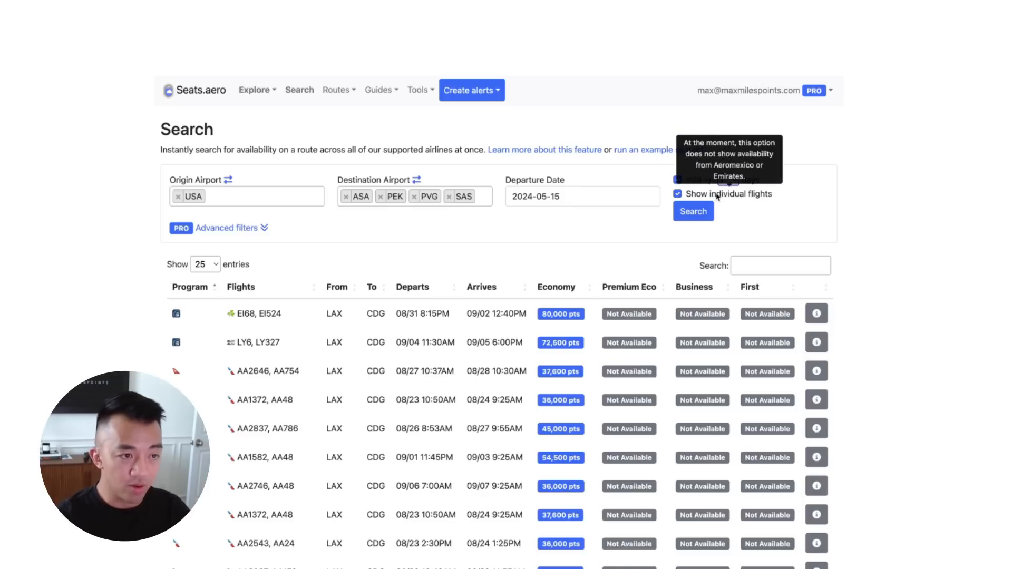
pyautogui.click(227, 228)
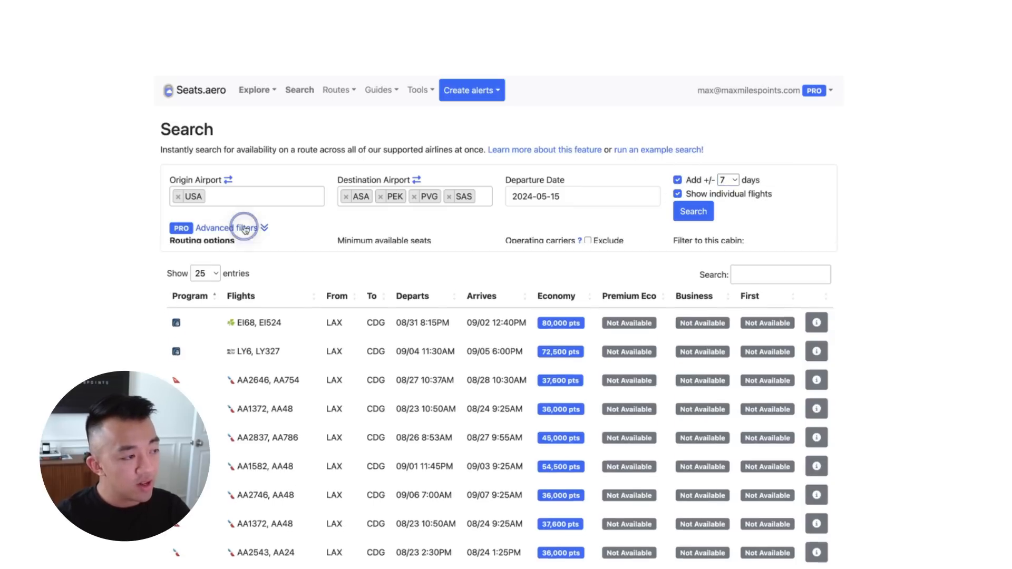
pyautogui.click(243, 227)
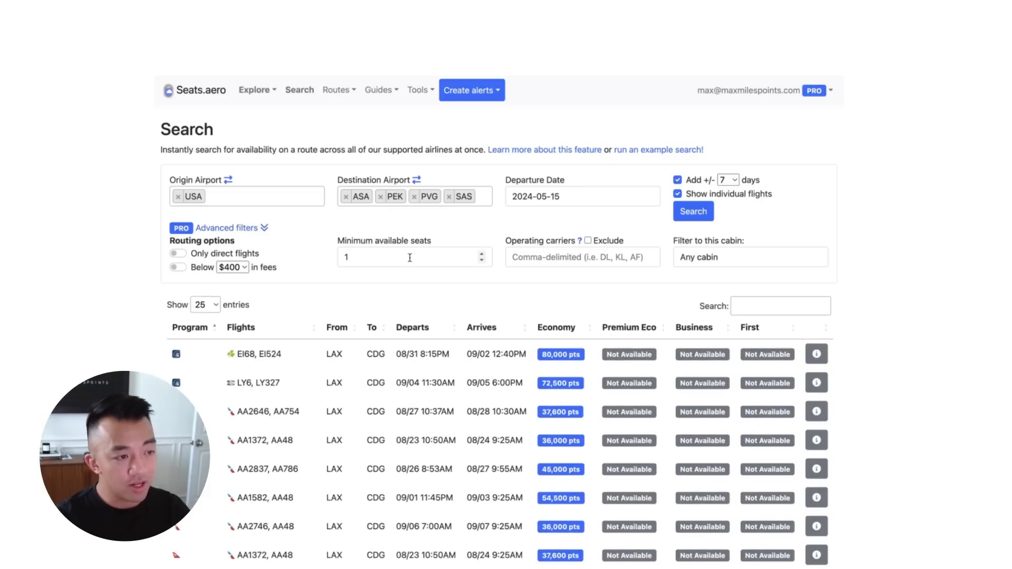
pyautogui.moveTo(642, 277)
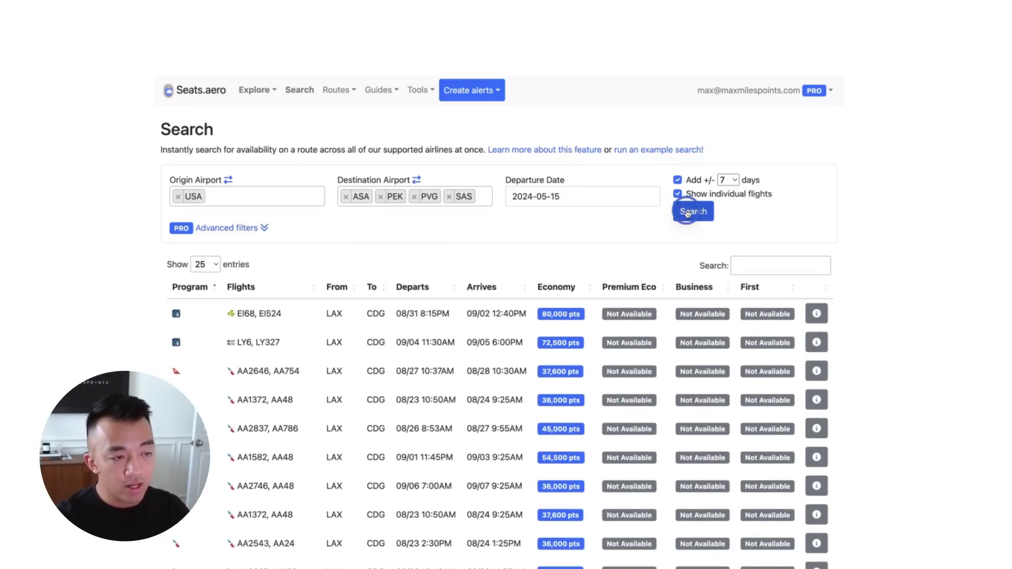
# Run the USA-to-Asia award search for mid-May 2024
pyautogui.click(692, 211)
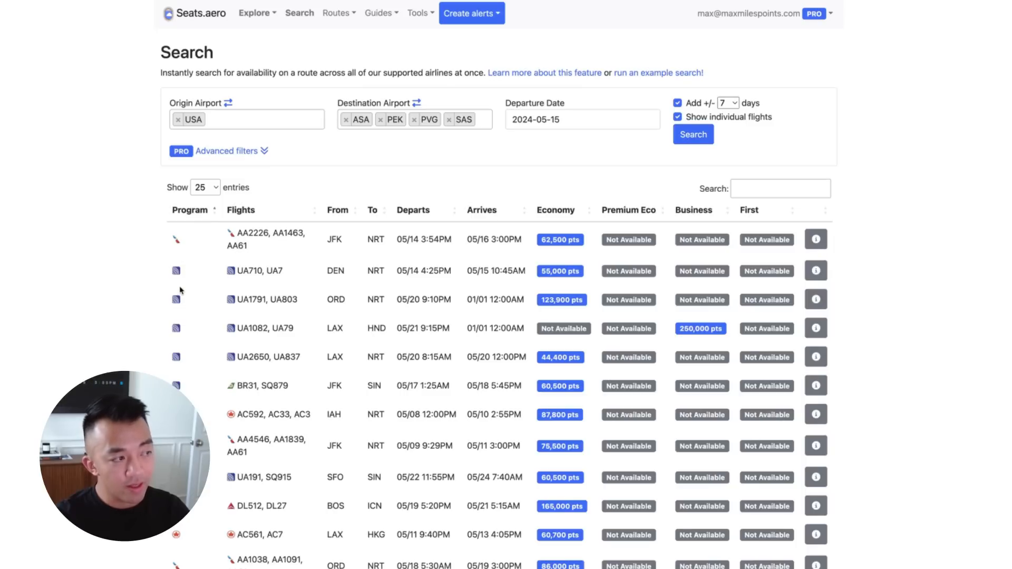
pyautogui.moveTo(265, 346)
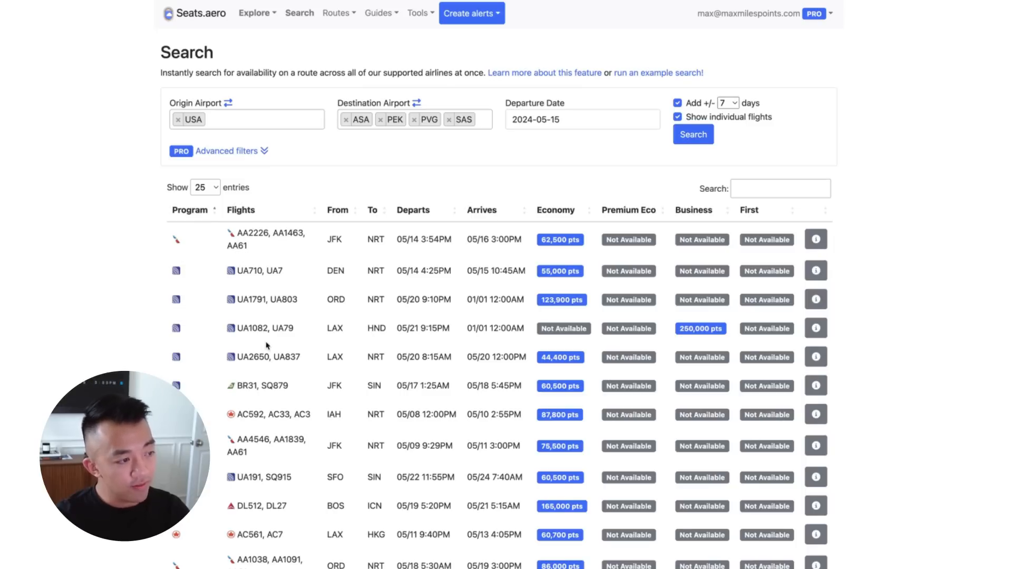
pyautogui.moveTo(465, 248)
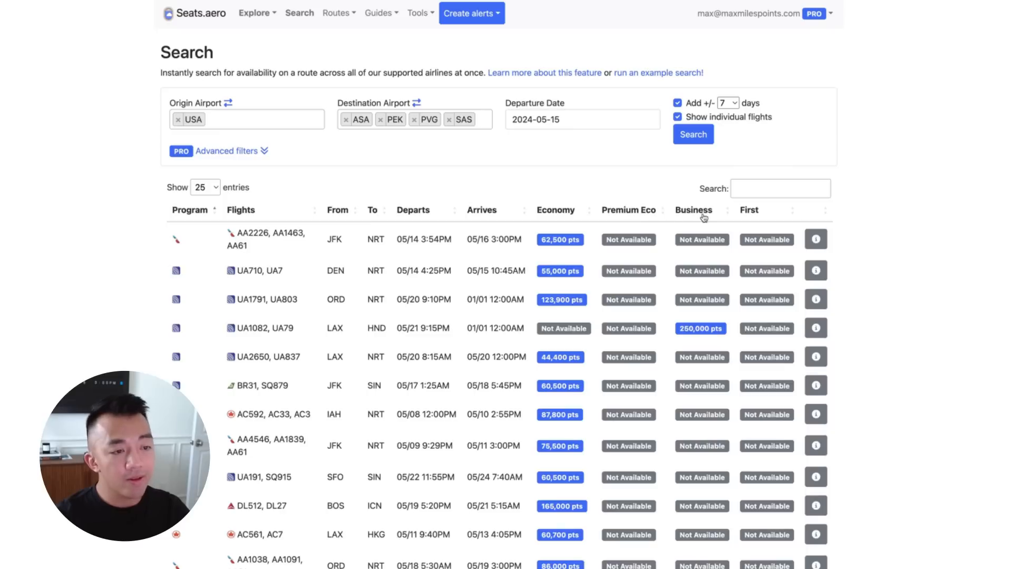
pyautogui.moveTo(755, 220)
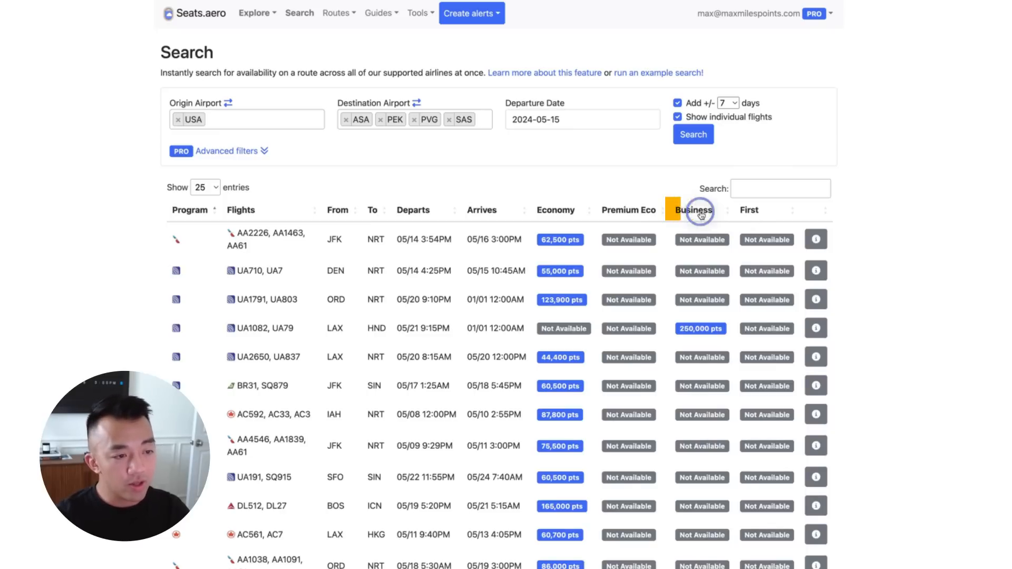
# Sort results by business-class points, cheapest first, and review the JL57 and Singapore Airlines options
pyautogui.click(696, 210)
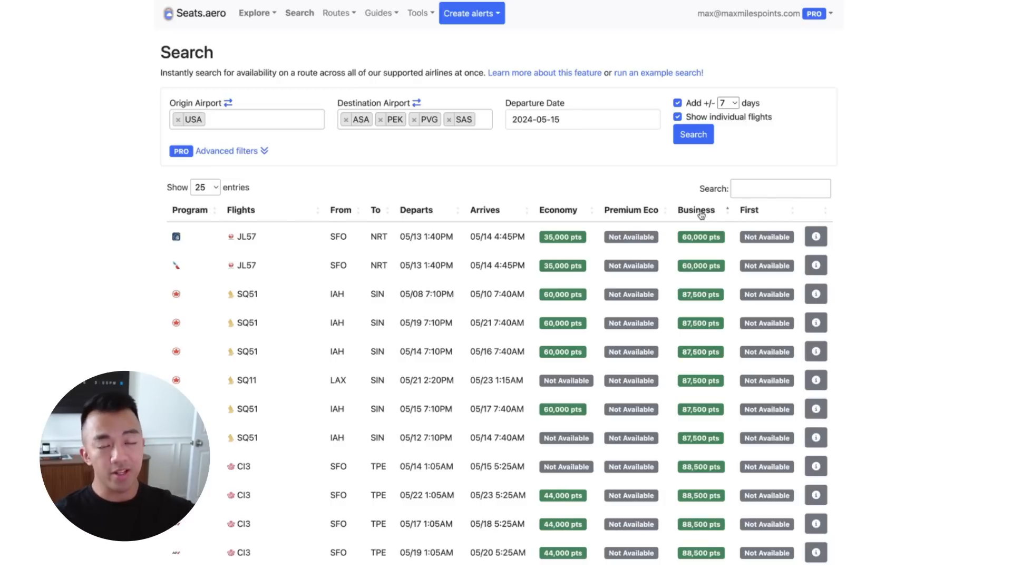
pyautogui.scroll(-3)
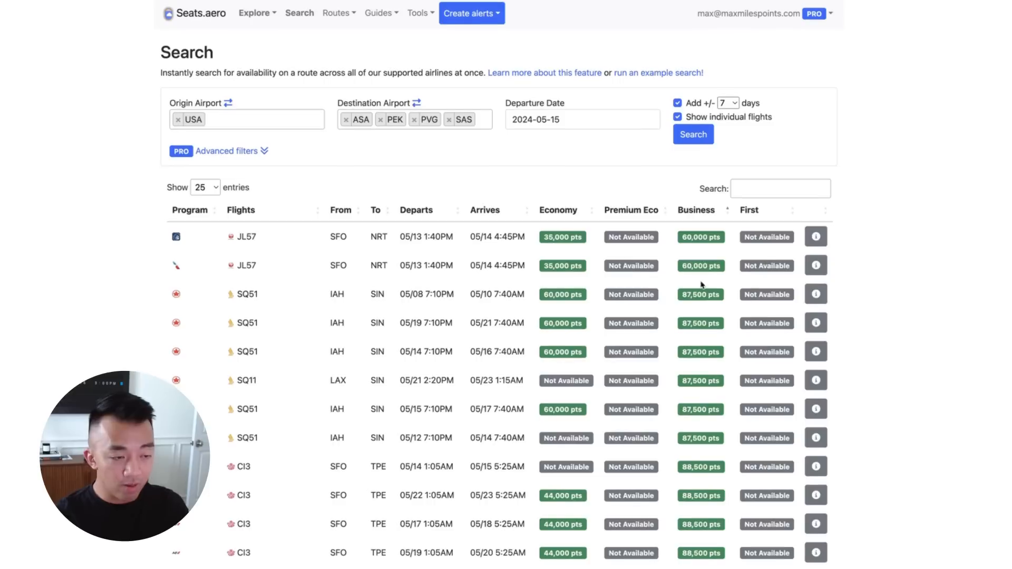
pyautogui.moveTo(724, 254)
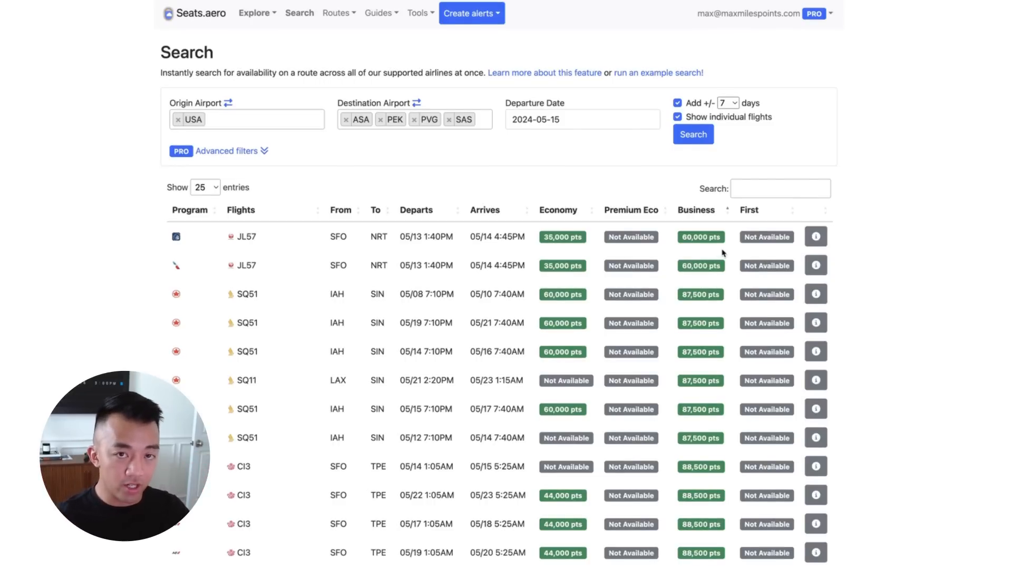
pyautogui.moveTo(879, 247)
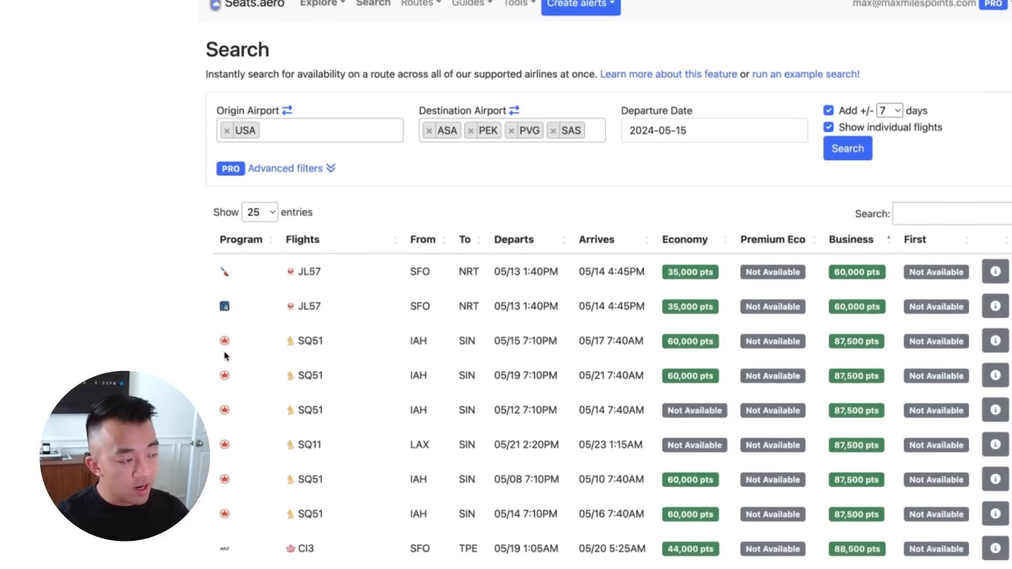
pyautogui.scroll(-3)
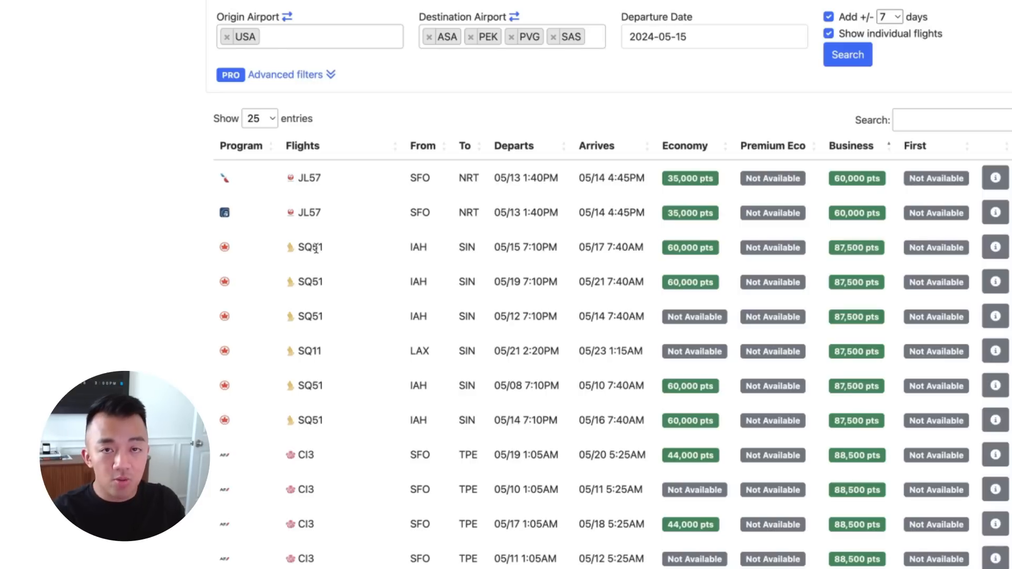
pyautogui.moveTo(295, 254)
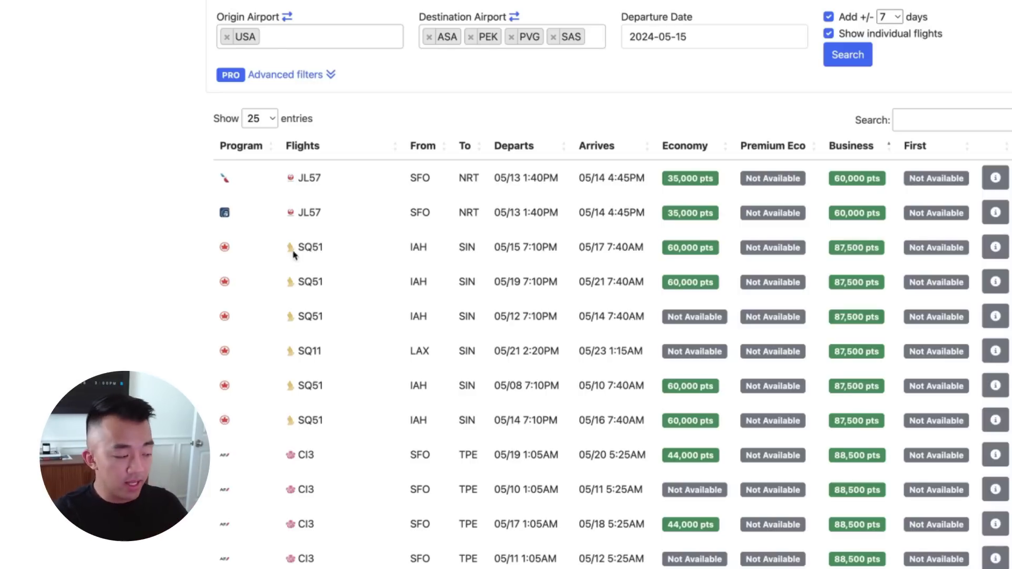
pyautogui.moveTo(199, 306)
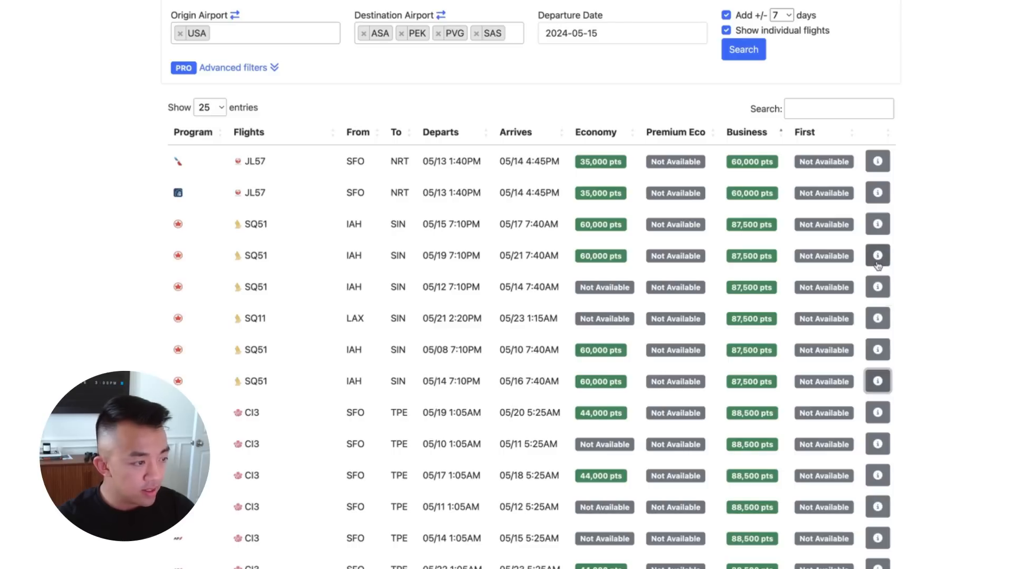
pyautogui.scroll(3)
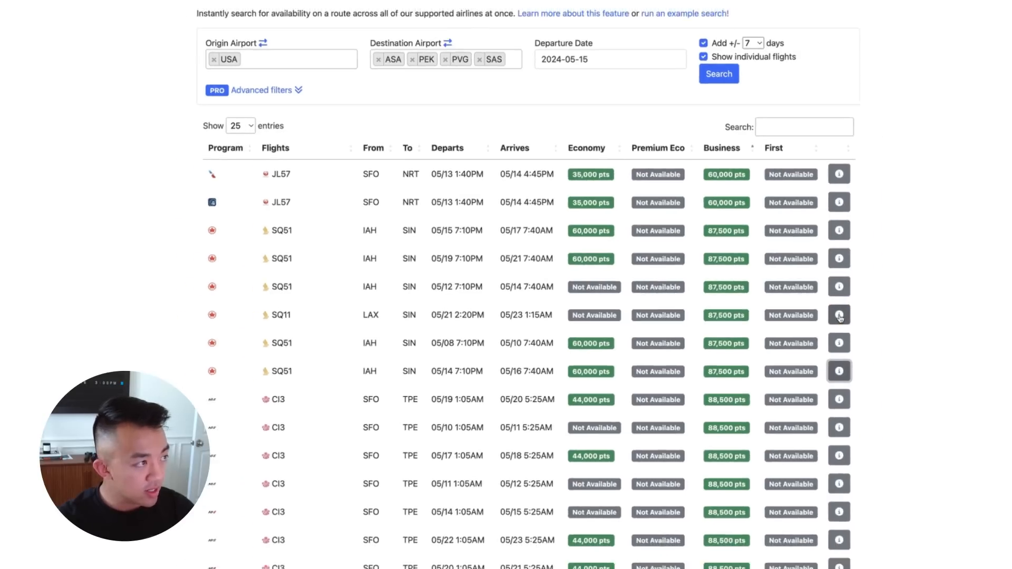
# View SQ11 LAX–SIN business availability and choose Book via Air Canada Aeroplan
pyautogui.click(839, 315)
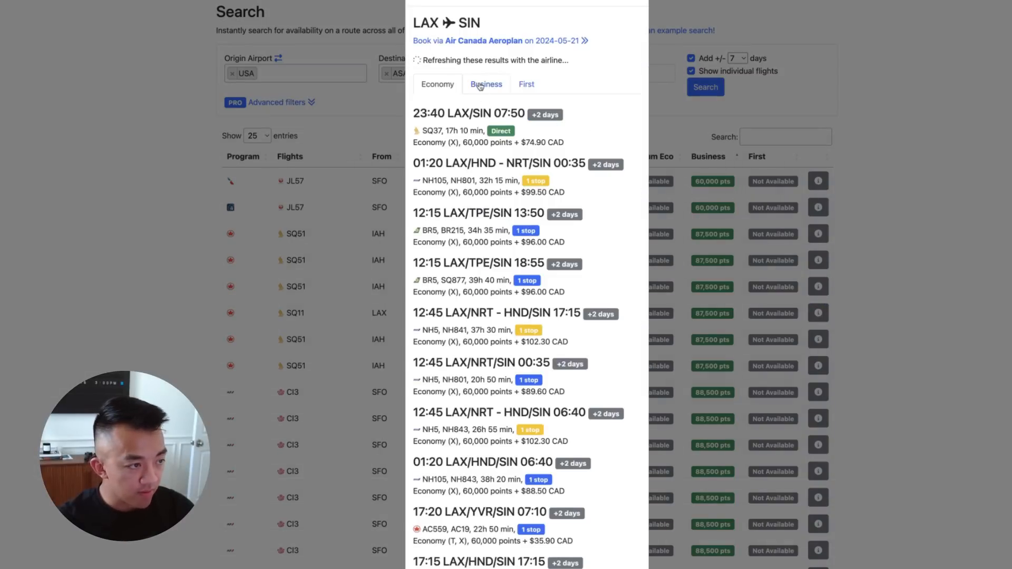
pyautogui.click(486, 85)
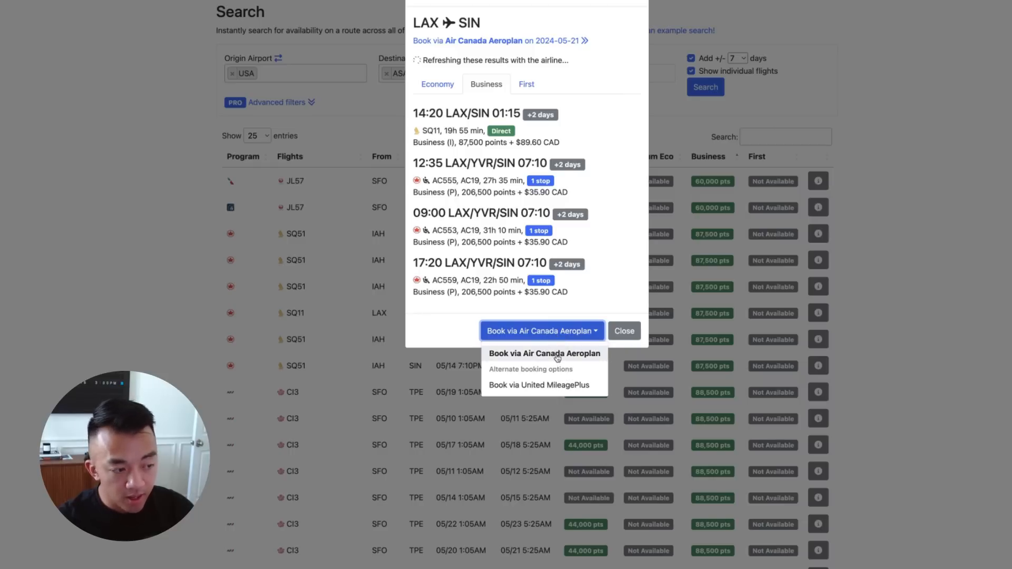
pyautogui.click(544, 353)
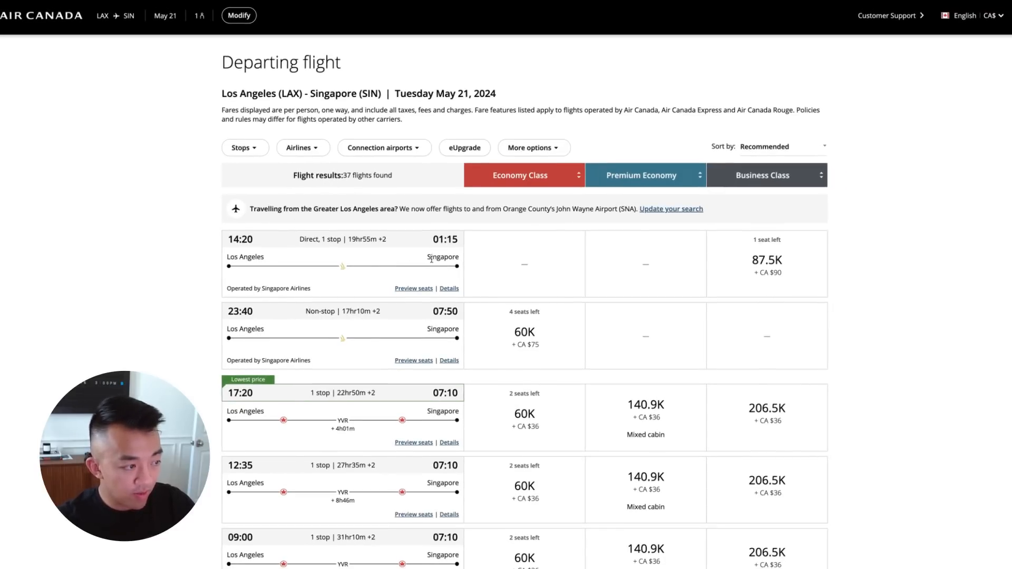
pyautogui.moveTo(861, 274)
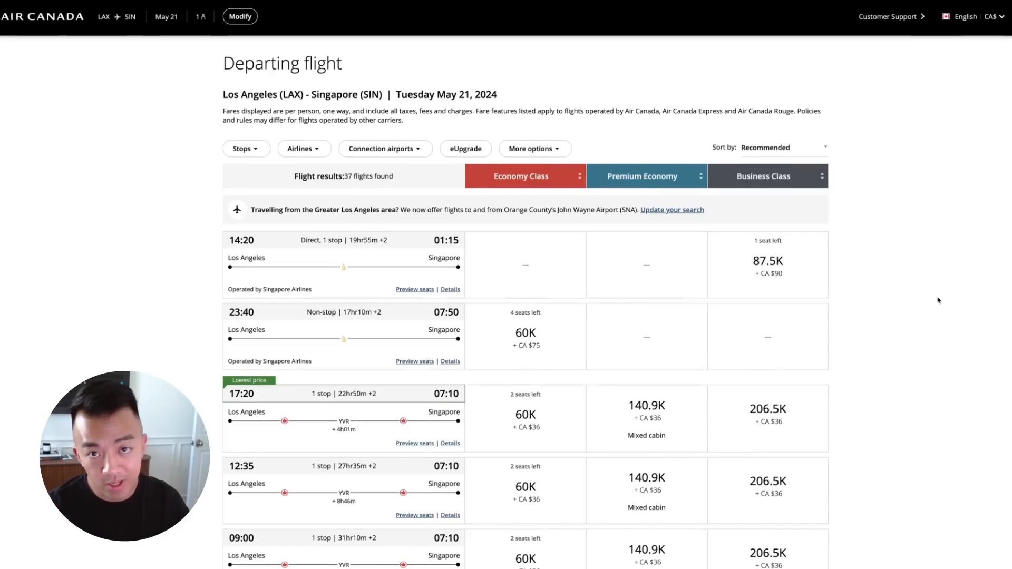
# Bring up Aeroplan's Modify your flights panel for the LAX–Singapore May 21 search
pyautogui.click(240, 15)
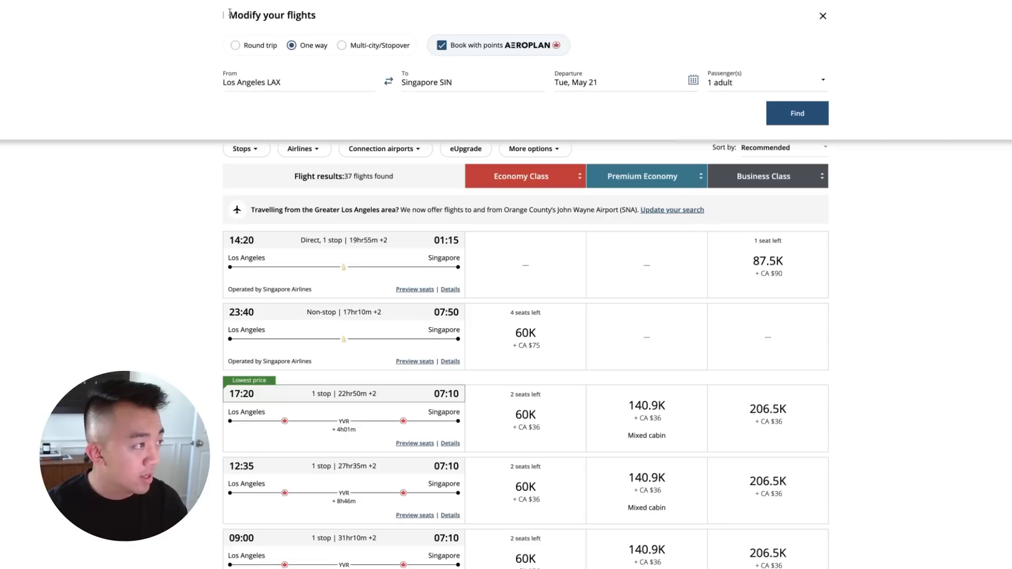